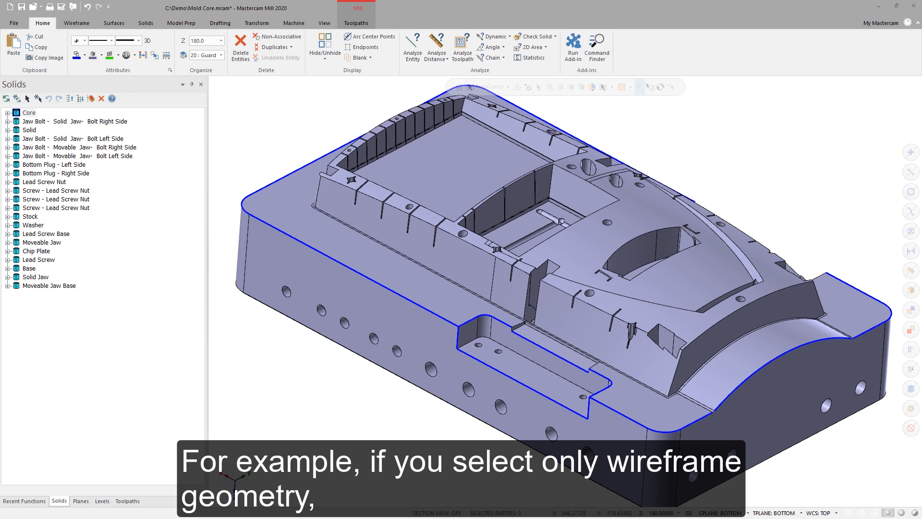
# Switch between ribbon tabs and bring up the ribbon tool-tab customization settings
pyautogui.click(353, 271)
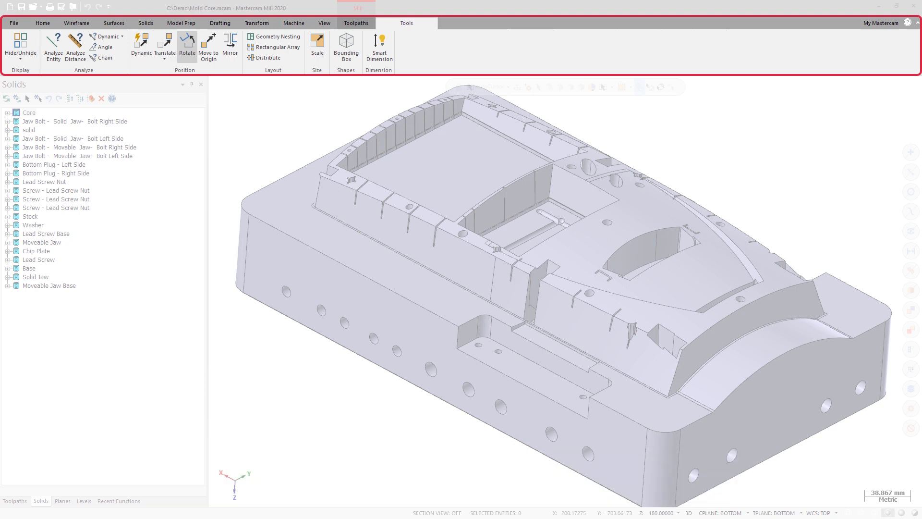
pyautogui.click(41, 23)
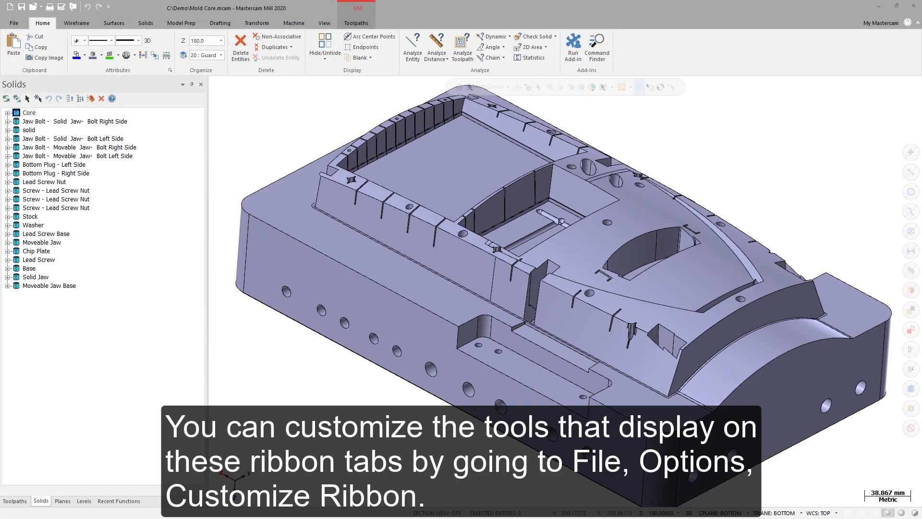
pyautogui.click(13, 23)
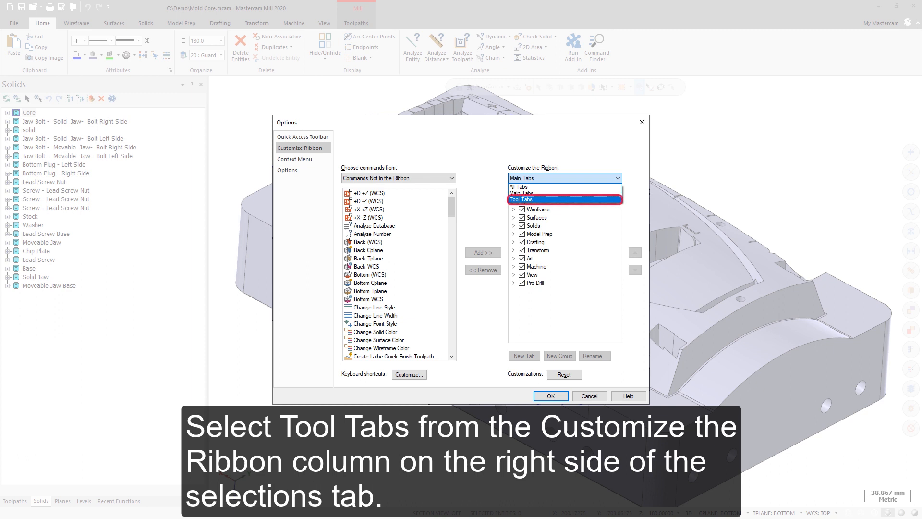
pyautogui.click(522, 199)
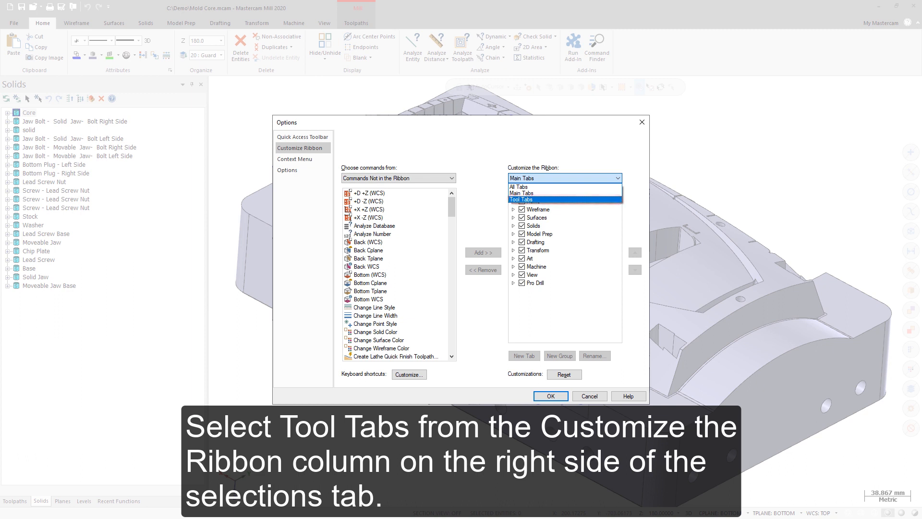
pyautogui.click(521, 199)
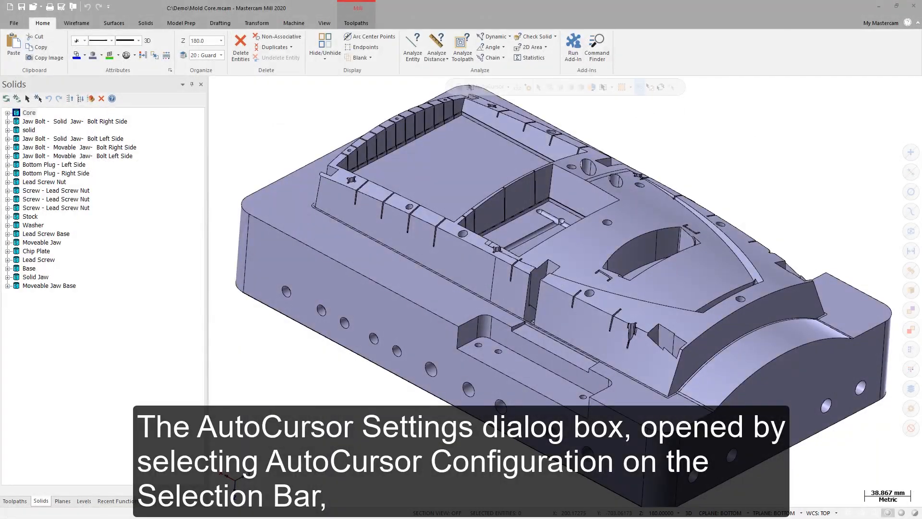
# Review the AutoCursor selection settings, showing tangency tolerance 0.0, then close them
pyautogui.click(529, 86)
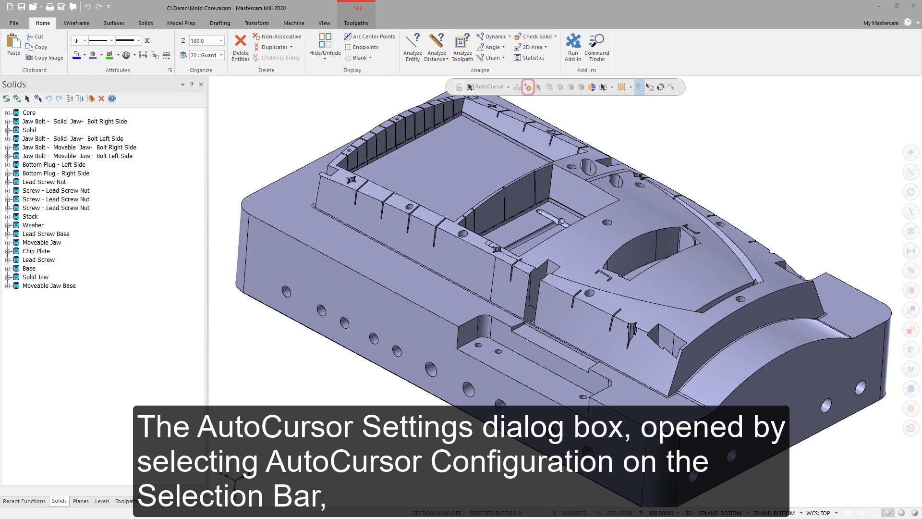
pyautogui.click(529, 87)
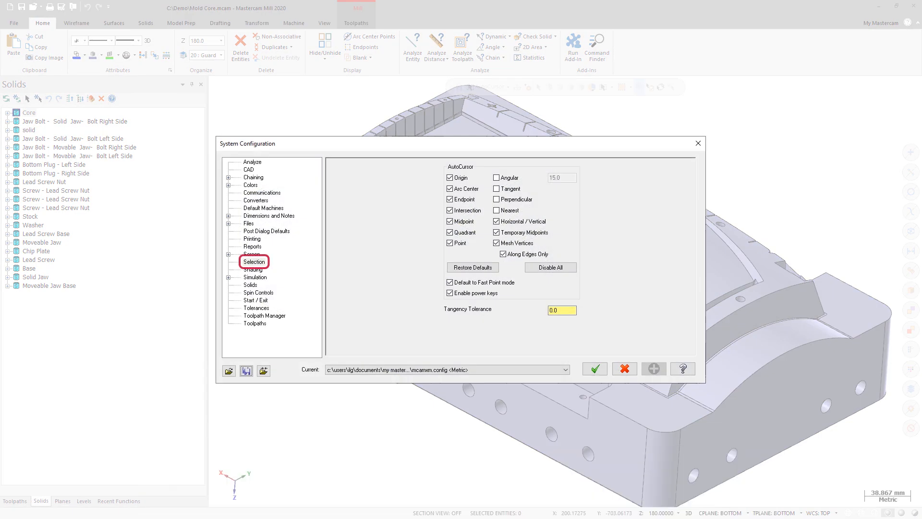
pyautogui.click(595, 369)
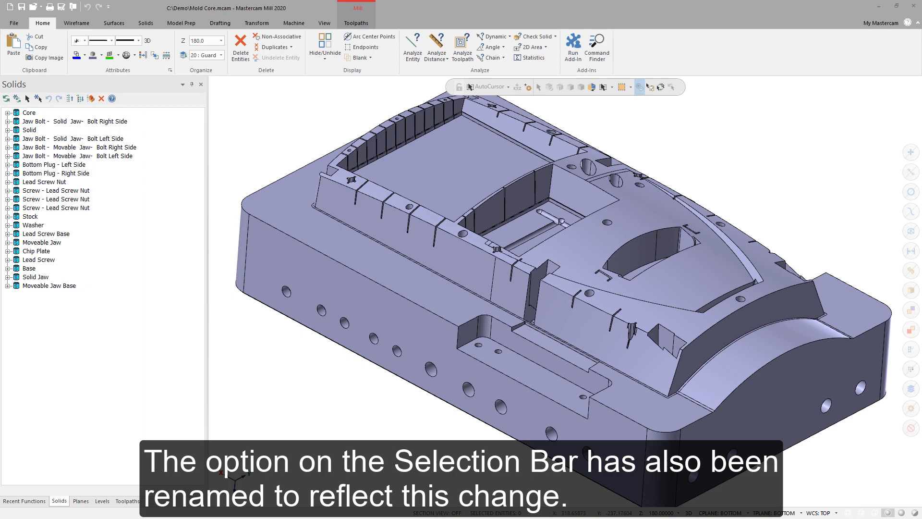
pyautogui.moveTo(527, 87)
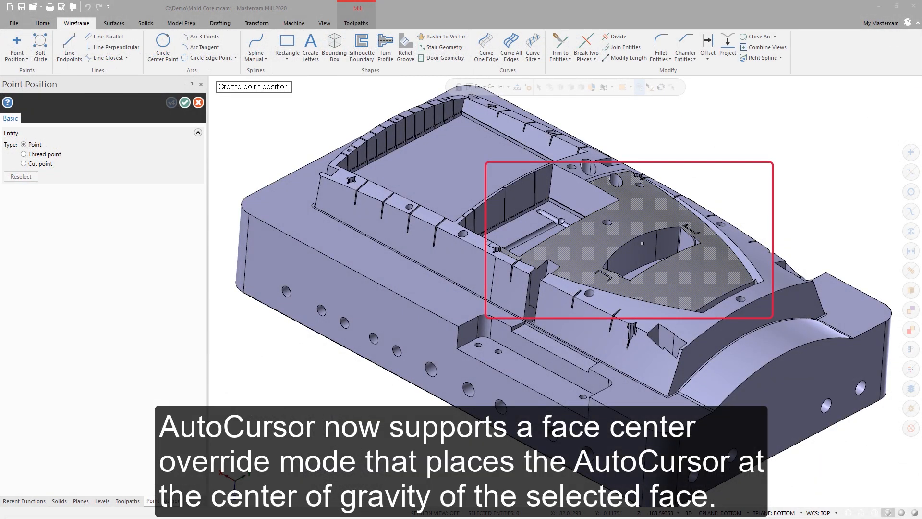
# Place a point at the curved top face's centre using the Face Center override
pyautogui.click(642, 244)
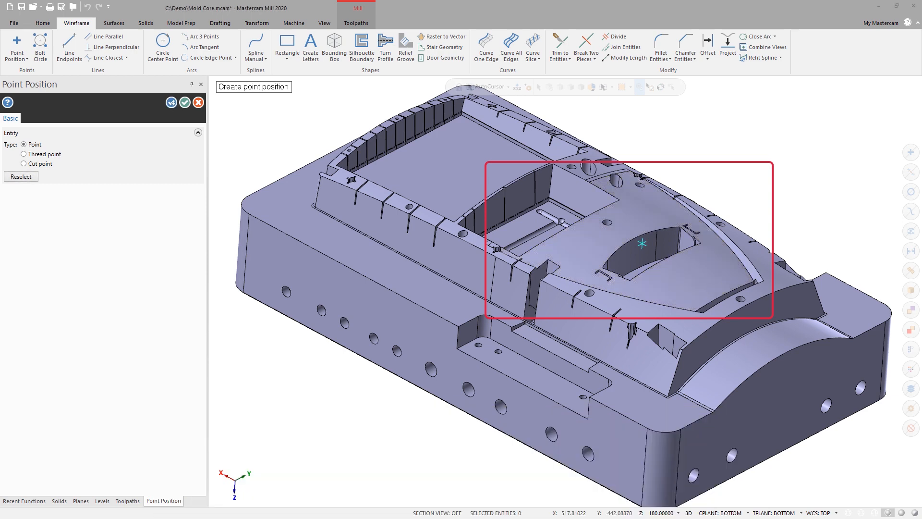
pyautogui.click(508, 86)
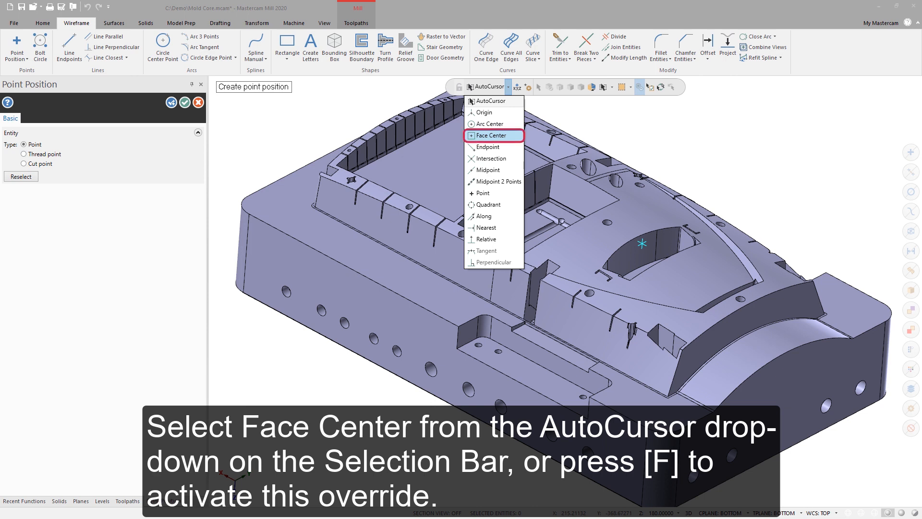
pyautogui.press('f')
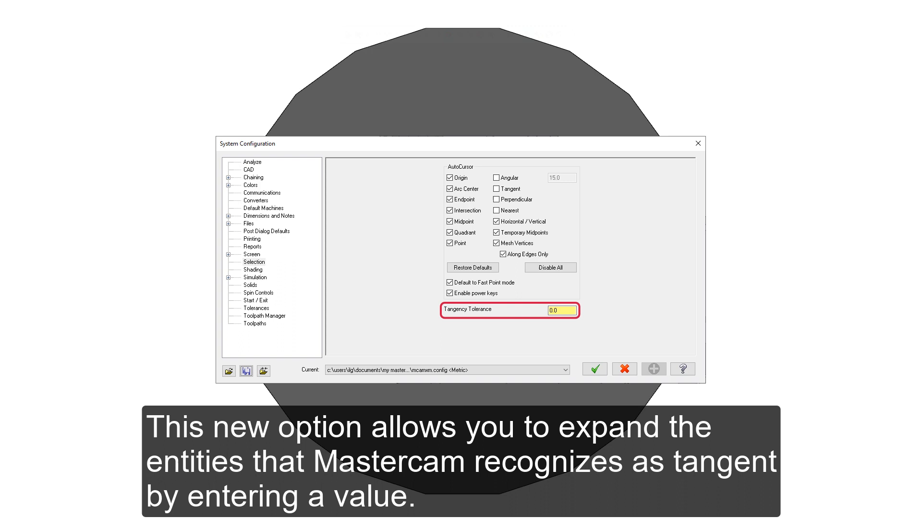
# Enter 60.0 as the selection tangency tolerance
pyautogui.write('60.0')
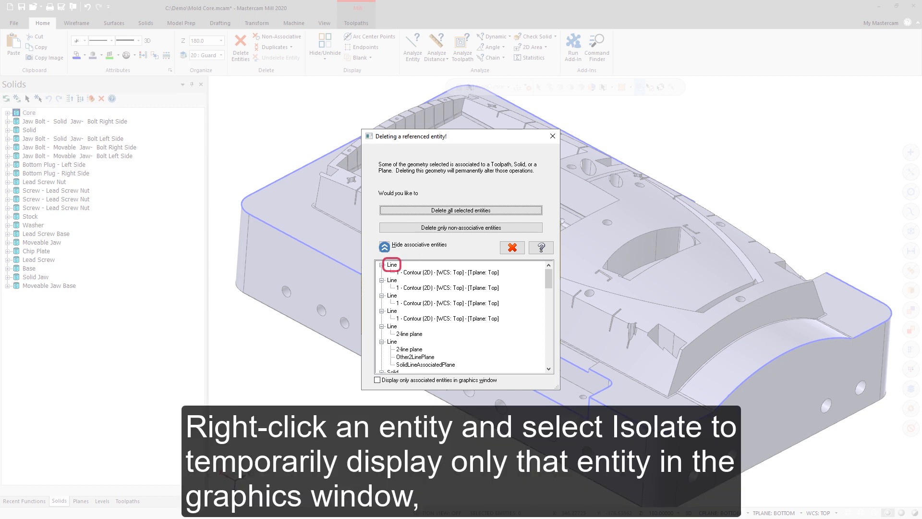
# Bring up Isolate, Analyze and Remove options for the first listed associated line
pyautogui.rightClick(392, 265)
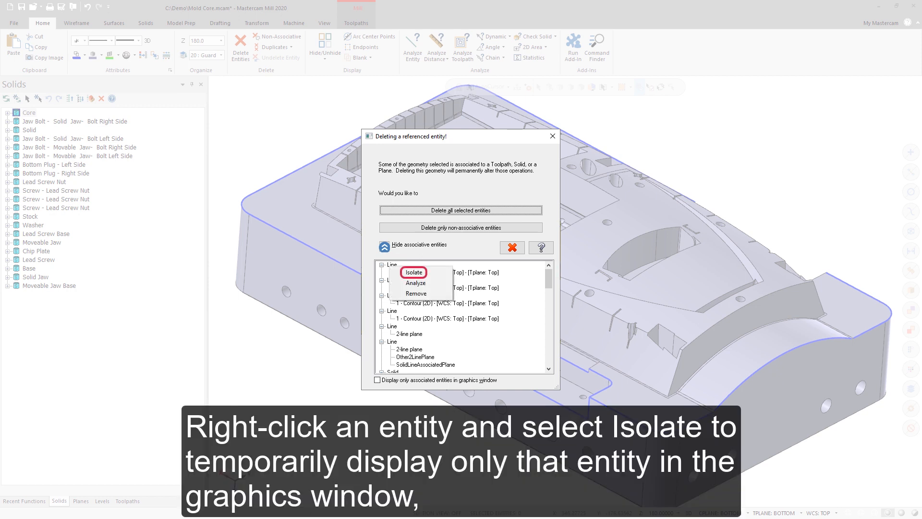
pyautogui.moveTo(416, 283)
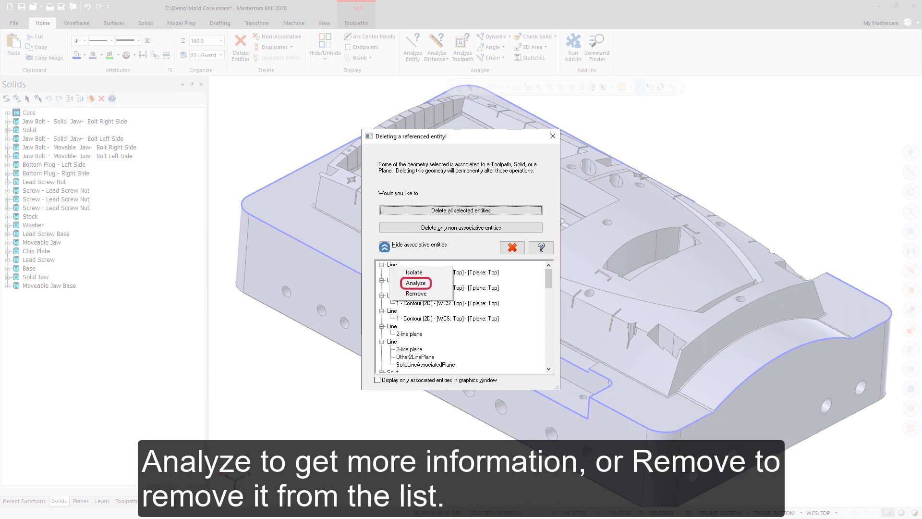
pyautogui.moveTo(416, 293)
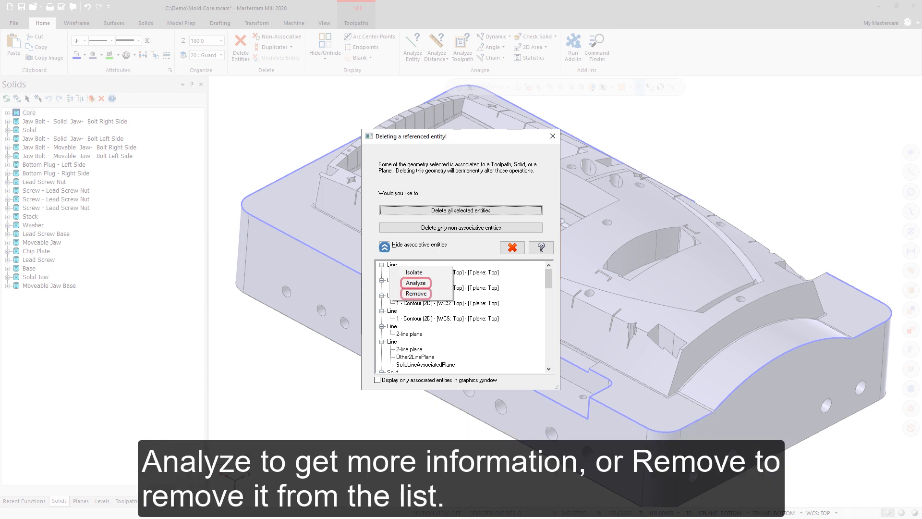
pyautogui.moveTo(415, 293)
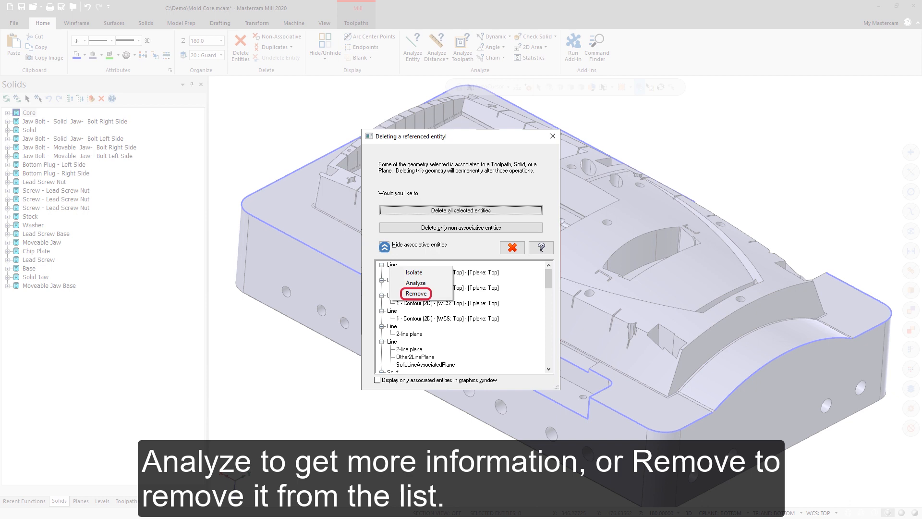